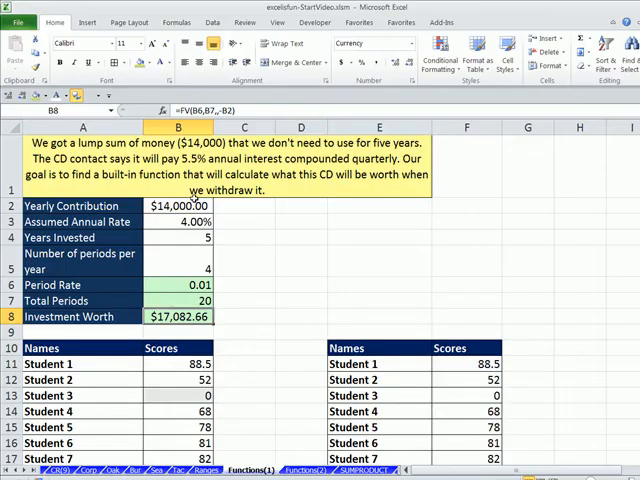
{"action": "mouse_move", "coordinate": [240, 316]}
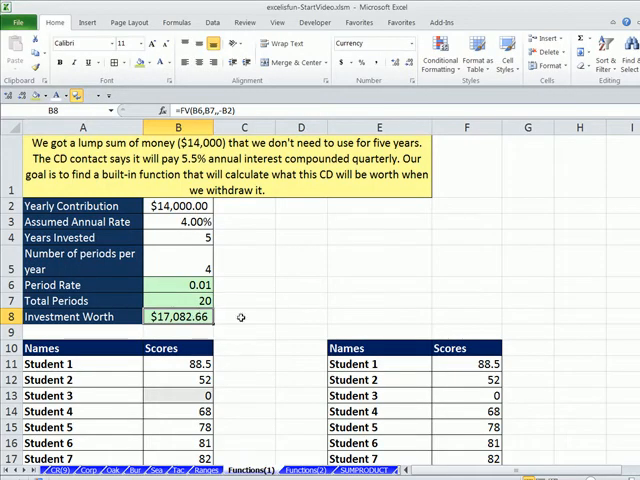
Review the AVERAGE formula in B29 and its arguments without changing it
{"action": "scroll", "scroll_direction": "down", "scroll_amount": 3}
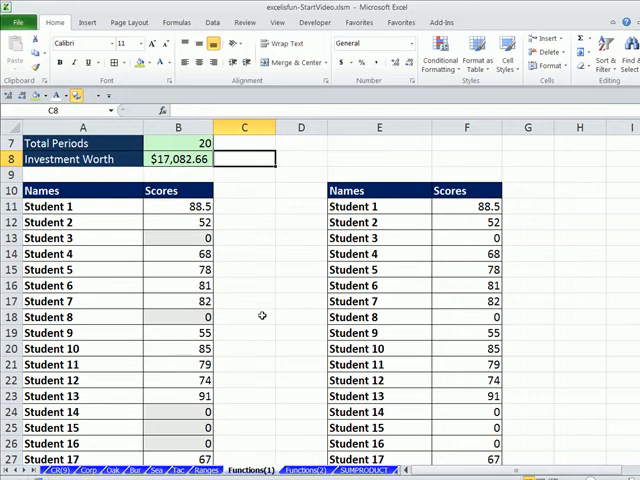
{"action": "scroll", "scroll_direction": "down", "scroll_amount": 3}
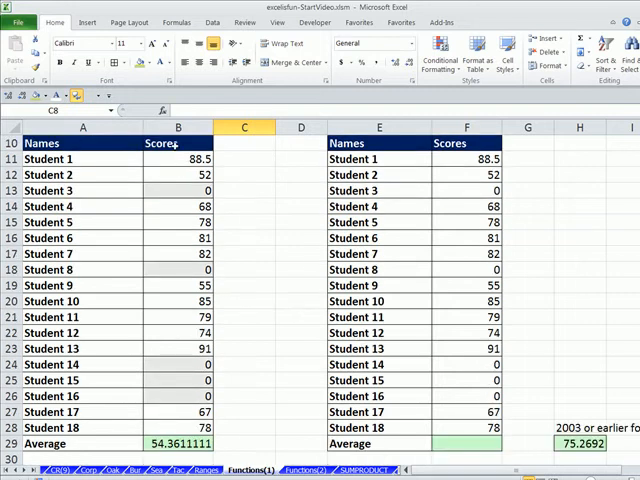
{"action": "left_click", "coordinate": [176, 444]}
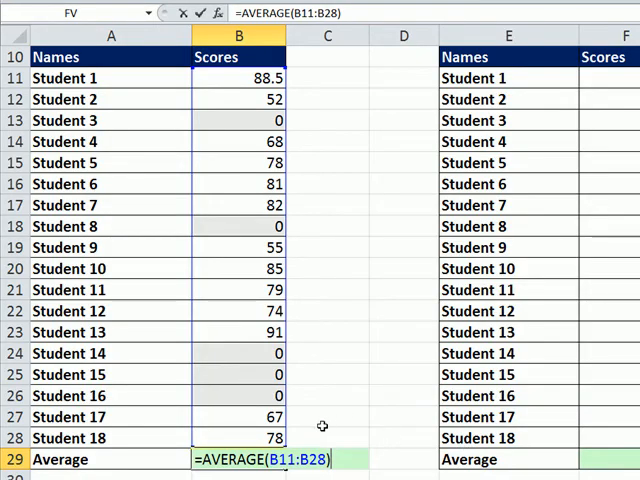
{"action": "mouse_move", "coordinate": [360, 376]}
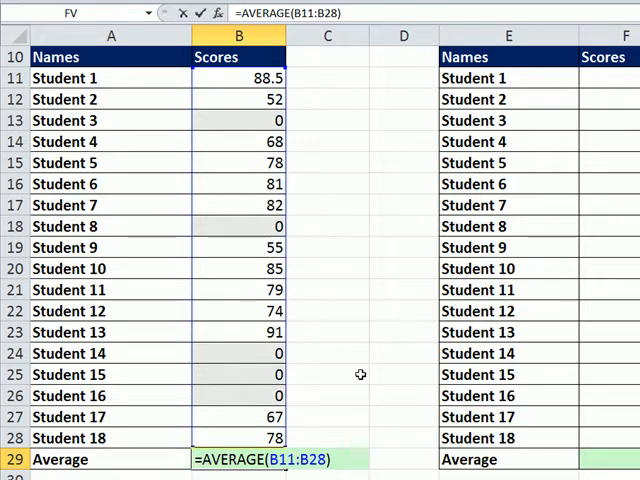
{"action": "mouse_move", "coordinate": [292, 430]}
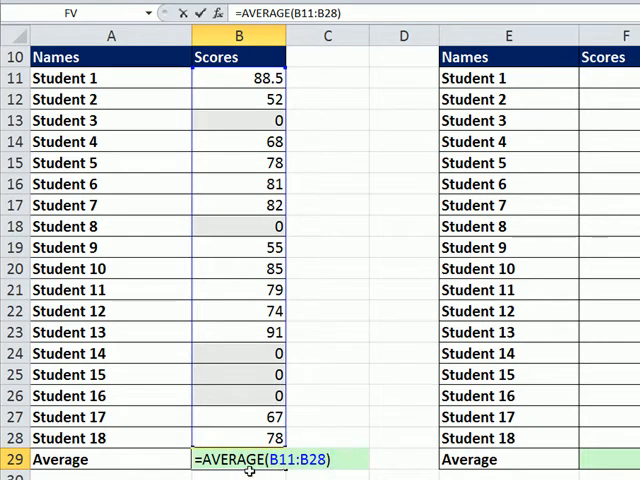
{"action": "mouse_move", "coordinate": [304, 358]}
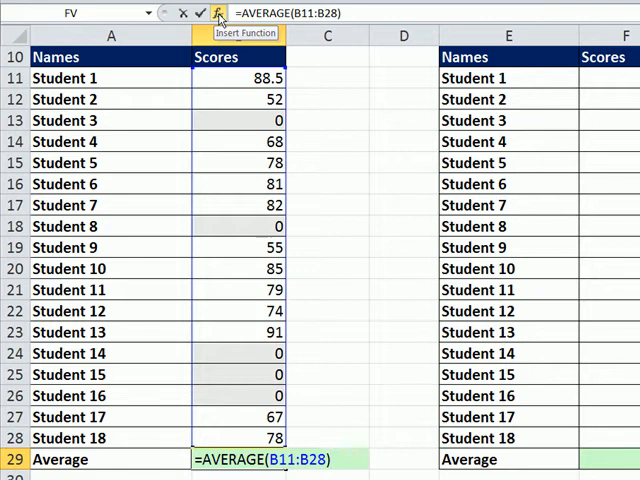
{"action": "left_click", "coordinate": [196, 12]}
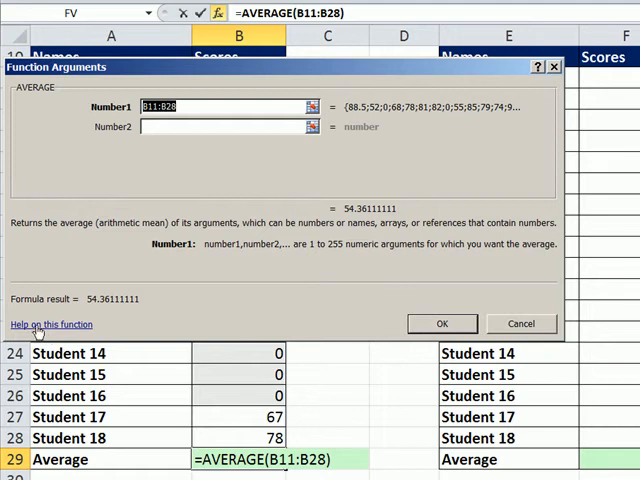
{"action": "left_click", "coordinate": [440, 324]}
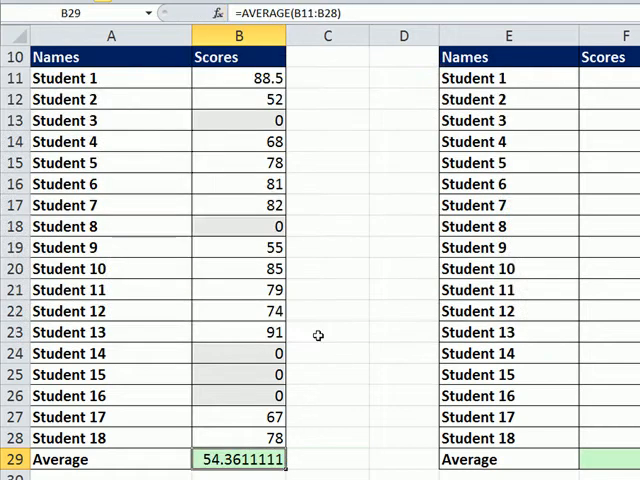
Bring up the AVERAGE help article from B29 and read its remarks on zero values
{"action": "double_click", "coordinate": [236, 460]}
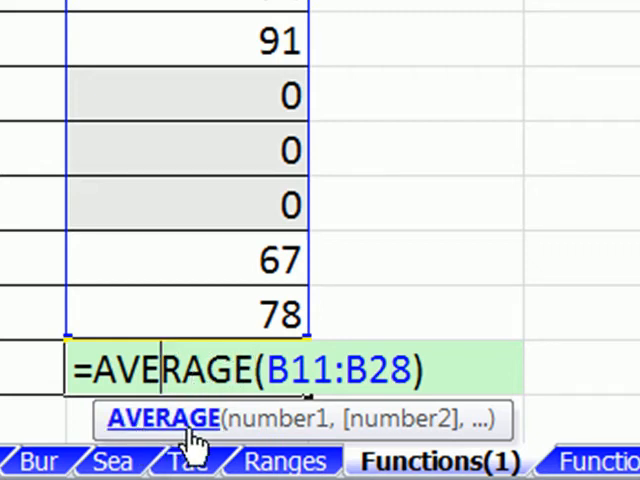
{"action": "mouse_move", "coordinate": [190, 460]}
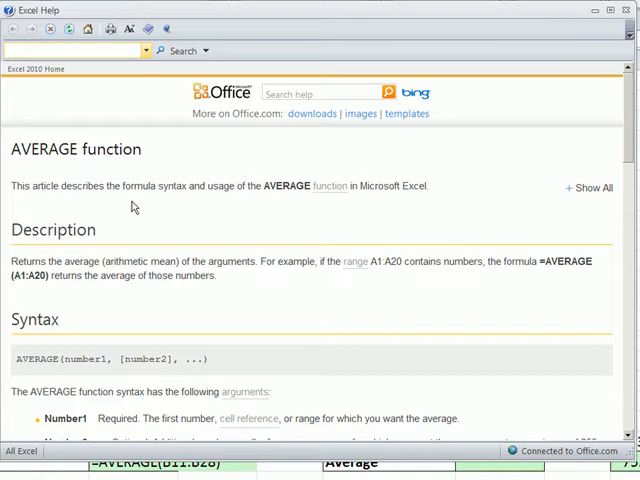
{"action": "mouse_move", "coordinate": [178, 292]}
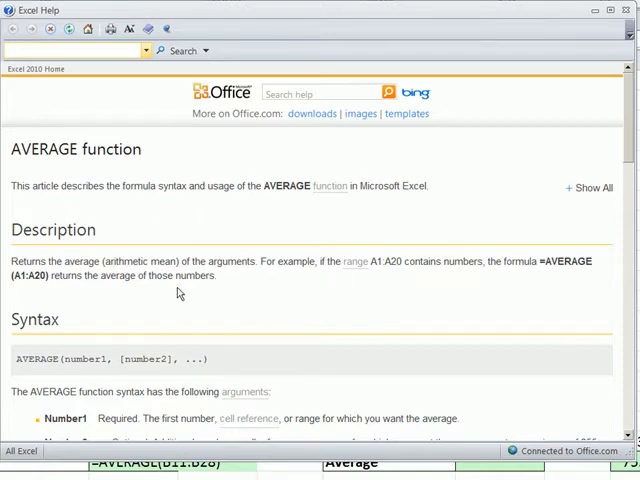
{"action": "scroll", "scroll_direction": "down", "scroll_amount": 3}
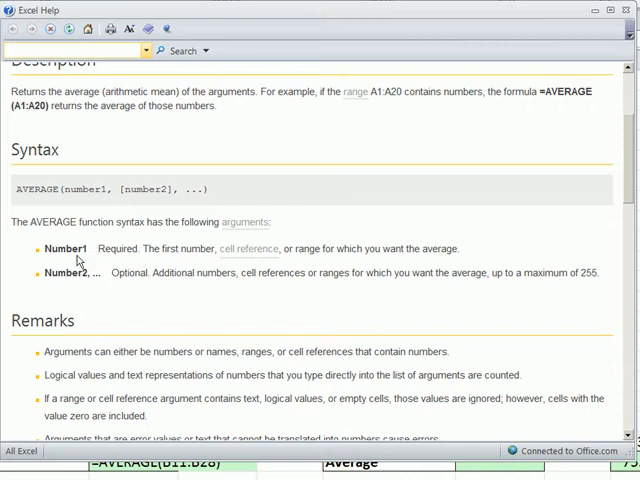
{"action": "mouse_move", "coordinate": [140, 268]}
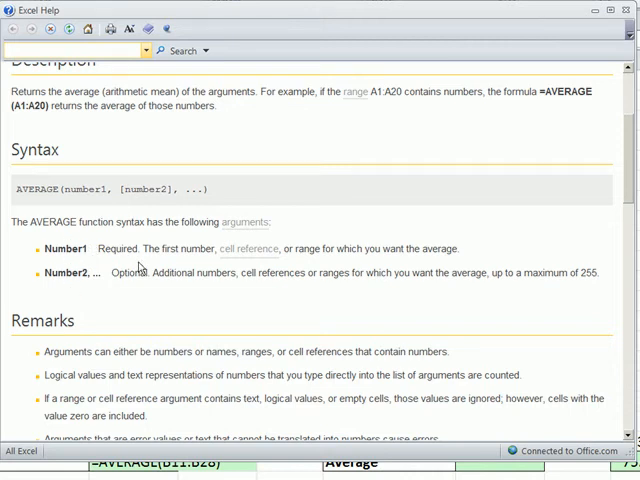
{"action": "mouse_move", "coordinate": [292, 302]}
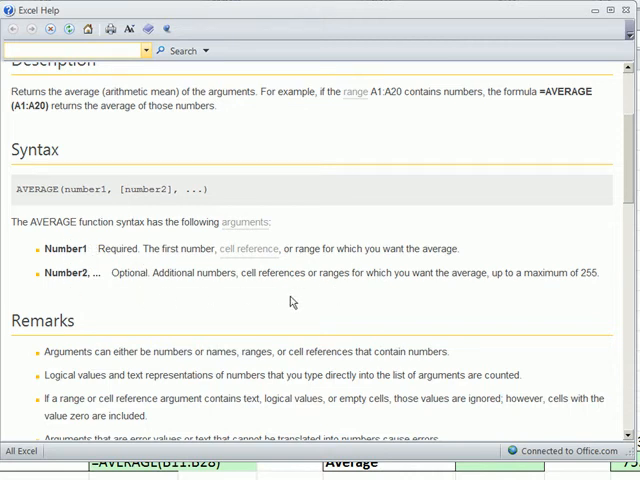
{"action": "scroll", "scroll_direction": "down", "scroll_amount": 3}
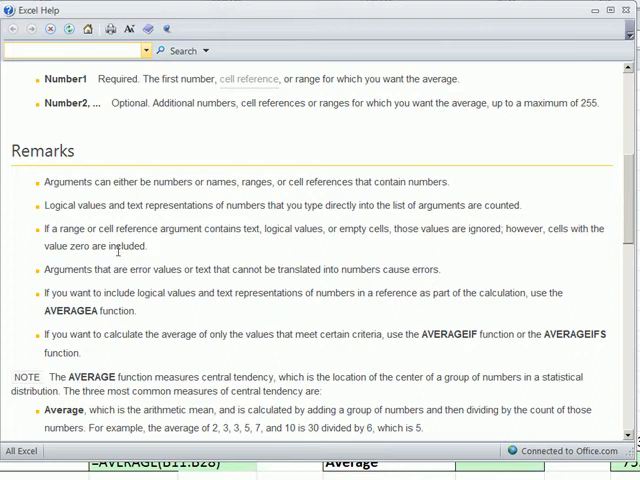
{"action": "mouse_move", "coordinate": [46, 242]}
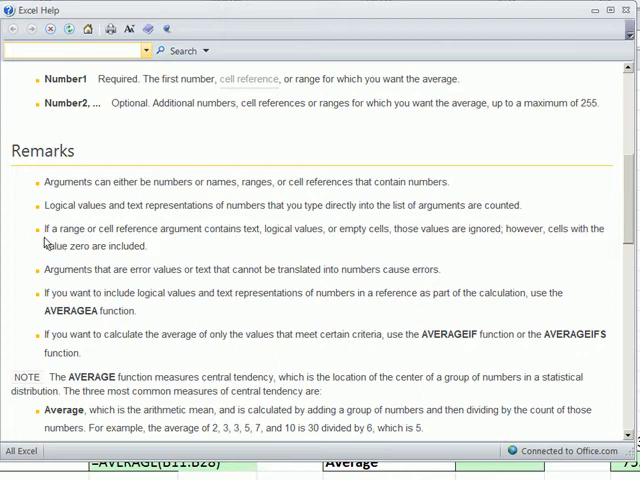
{"action": "mouse_move", "coordinate": [204, 242]}
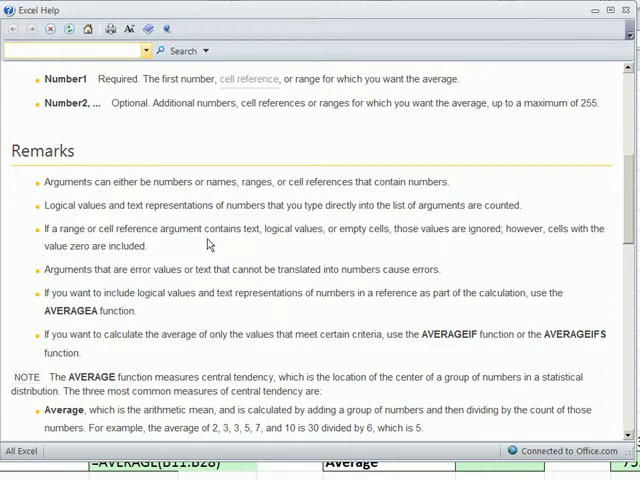
{"action": "mouse_move", "coordinate": [256, 240]}
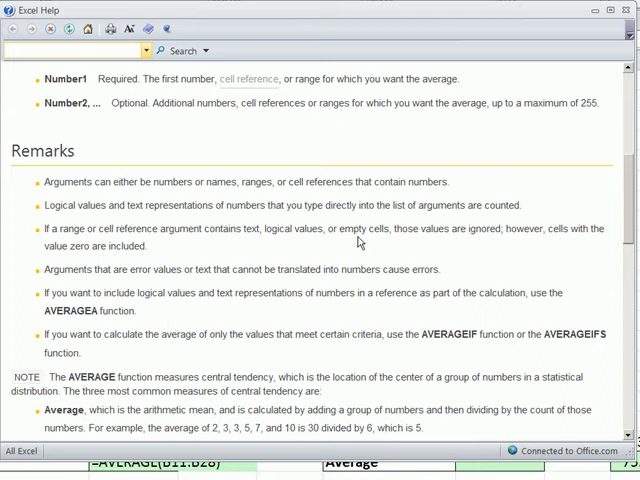
{"action": "mouse_move", "coordinate": [364, 242]}
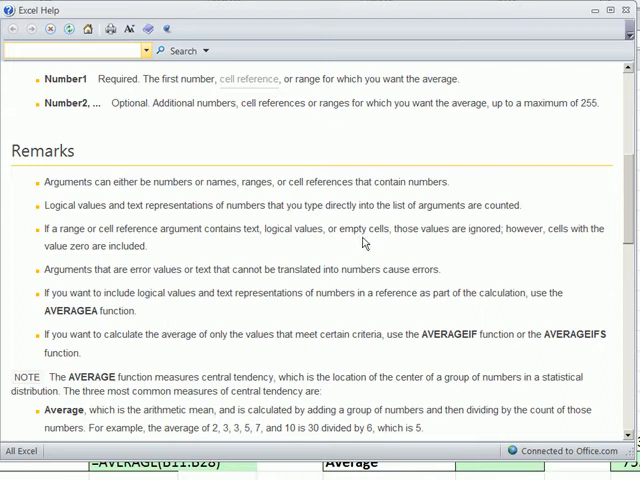
{"action": "mouse_move", "coordinate": [572, 240]}
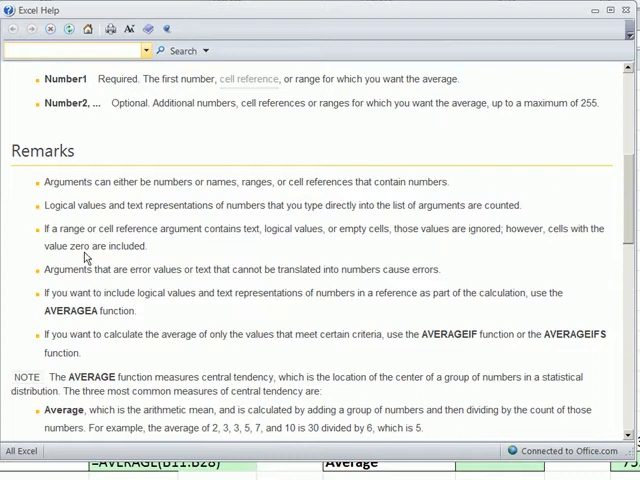
{"action": "mouse_move", "coordinate": [88, 262]}
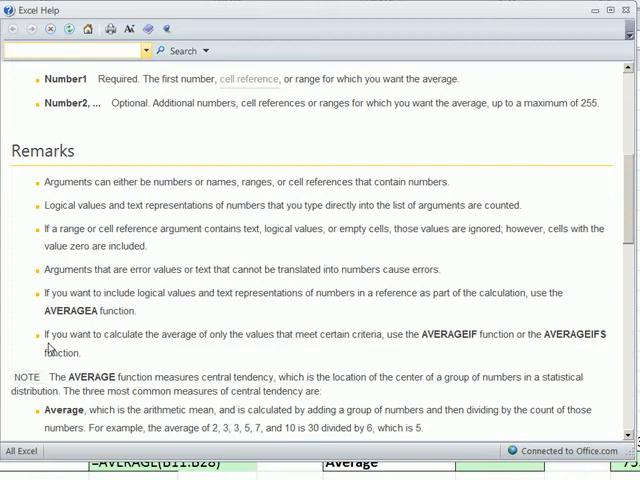
{"action": "mouse_move", "coordinate": [236, 348]}
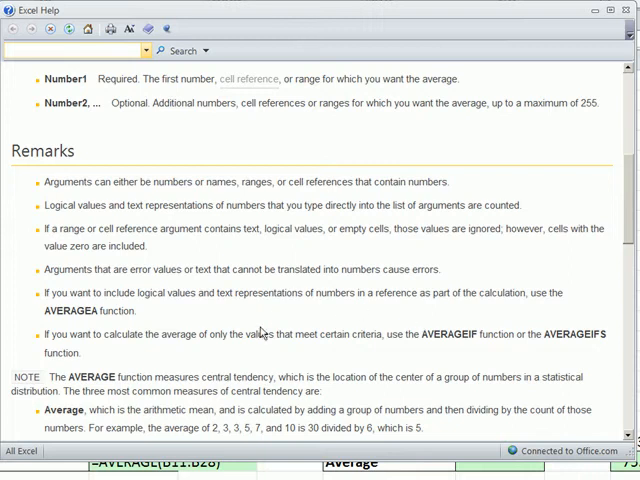
{"action": "mouse_move", "coordinate": [262, 332]}
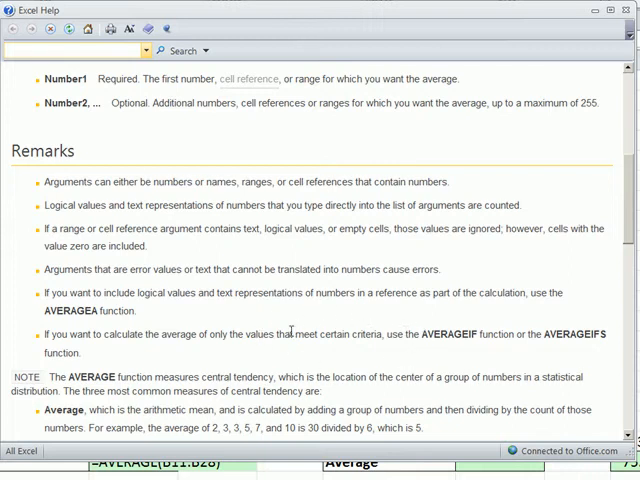
{"action": "mouse_move", "coordinate": [316, 352]}
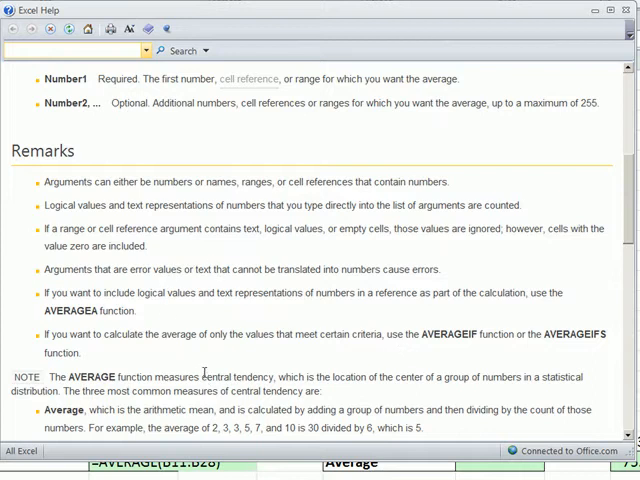
{"action": "mouse_move", "coordinate": [208, 372]}
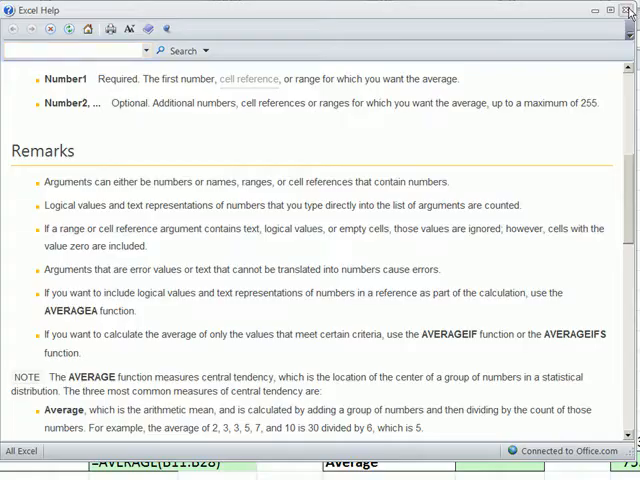
Leave Help and search the selected scores for the value 0 using Find (no replace)
{"action": "left_click", "coordinate": [628, 10]}
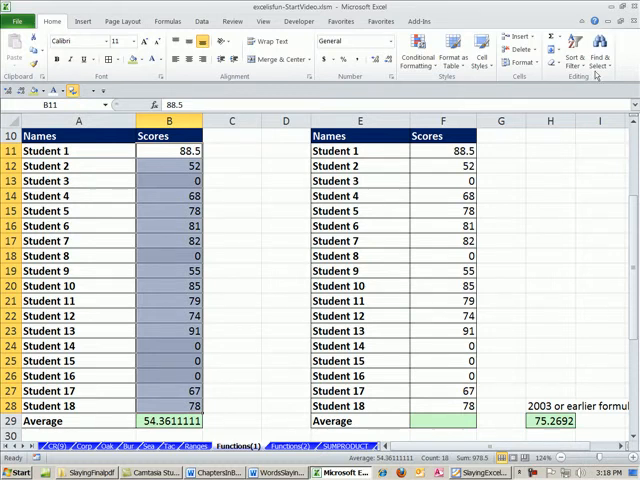
{"action": "left_click", "coordinate": [592, 56]}
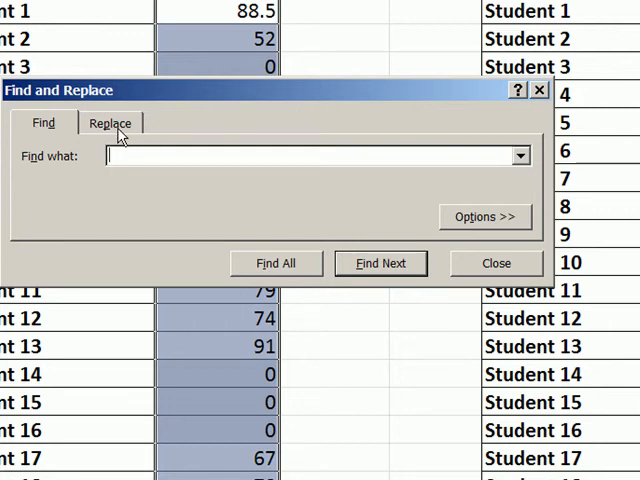
{"action": "left_click", "coordinate": [110, 122]}
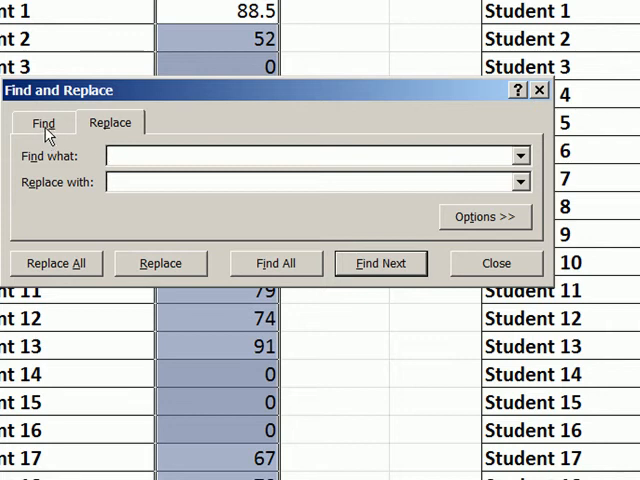
{"action": "left_click", "coordinate": [44, 122]}
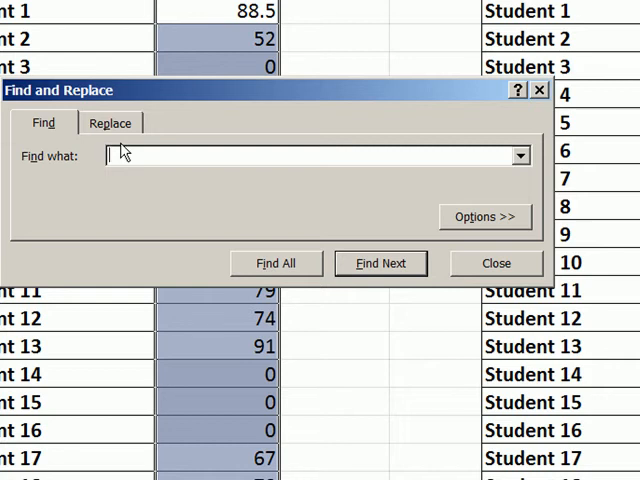
{"action": "mouse_move", "coordinate": [136, 328]}
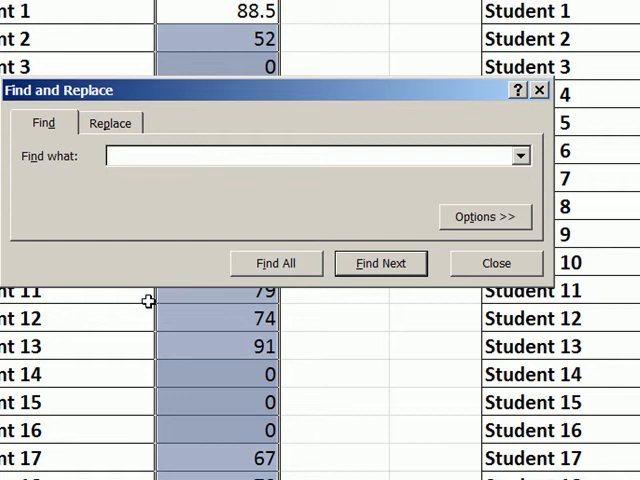
{"action": "type", "text": "0"}
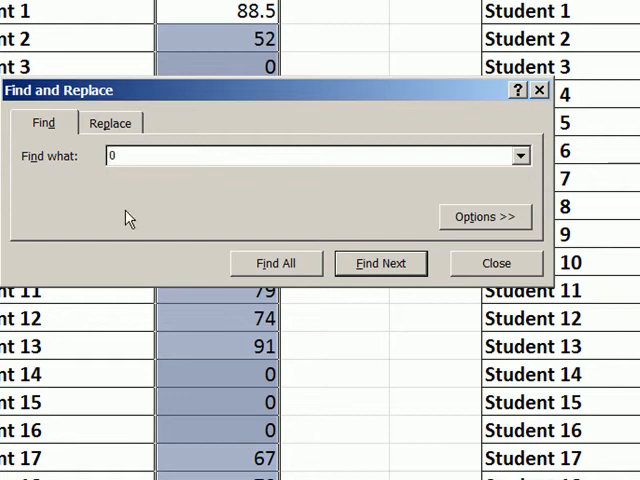
{"action": "mouse_move", "coordinate": [432, 186]}
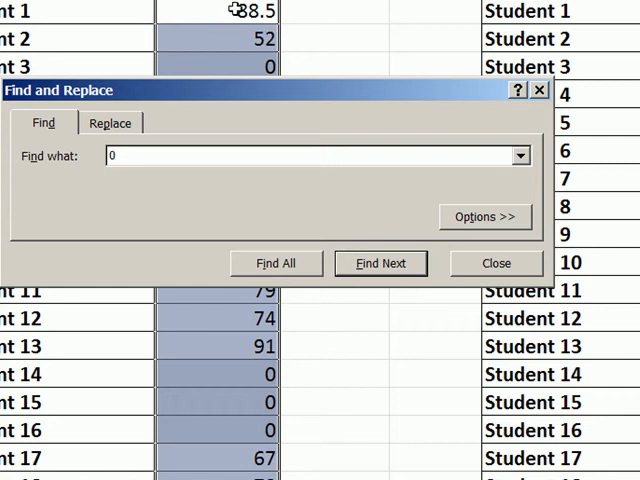
{"action": "mouse_move", "coordinate": [138, 176]}
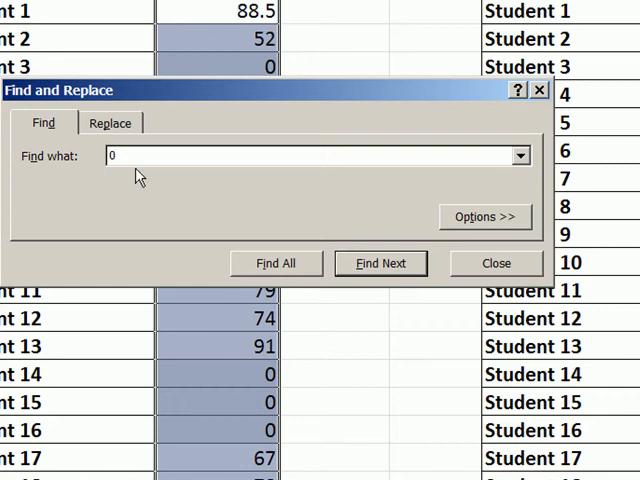
Match entire cell contents only and list every score cell equal to 0
{"action": "left_click", "coordinate": [484, 216]}
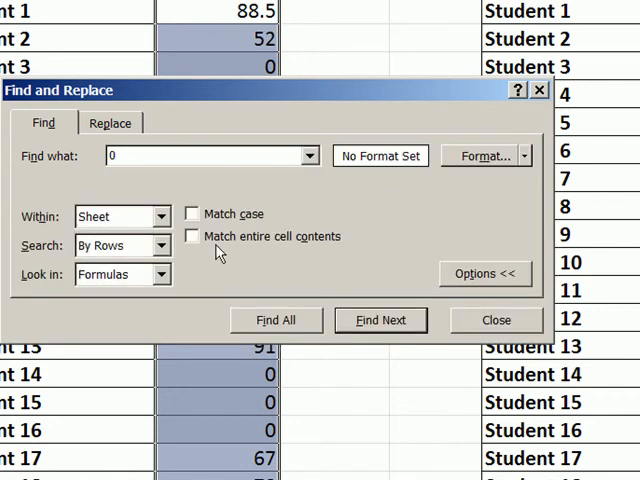
{"action": "left_click", "coordinate": [192, 236]}
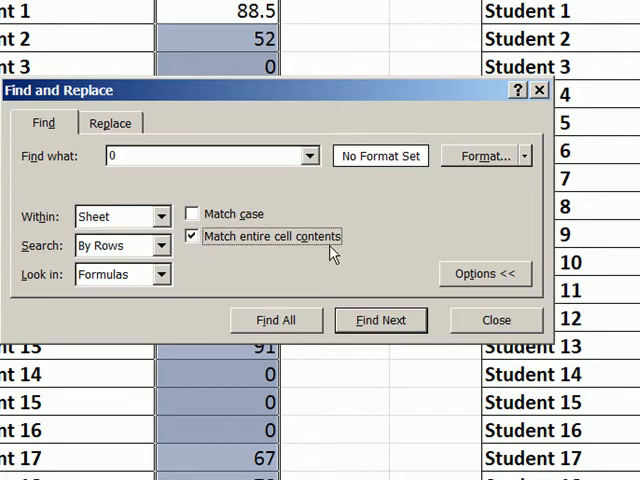
{"action": "mouse_move", "coordinate": [352, 340]}
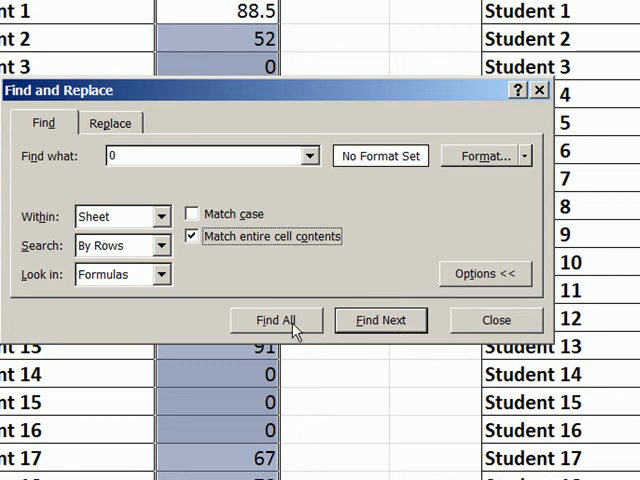
{"action": "left_click", "coordinate": [276, 320]}
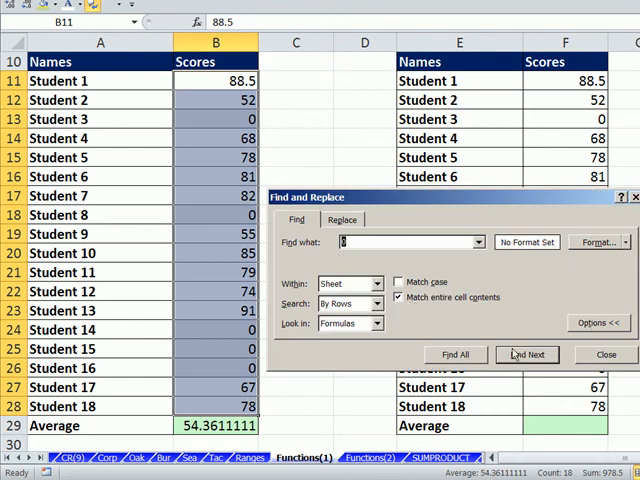
Select all five found zero cells and clear them so B29 averages 75.2692308
{"action": "left_click", "coordinate": [456, 354]}
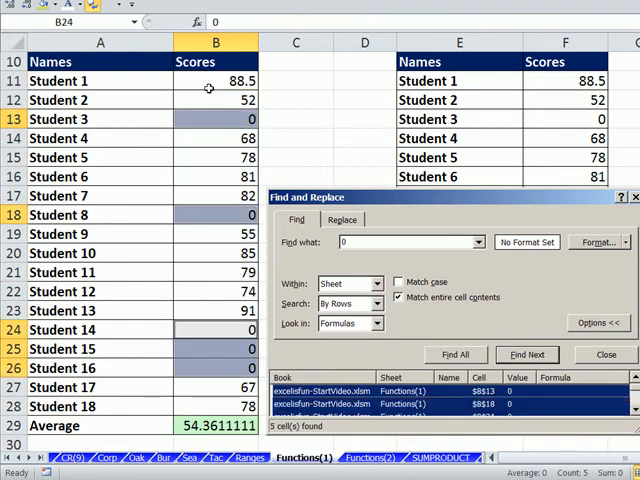
{"action": "mouse_move", "coordinate": [590, 212]}
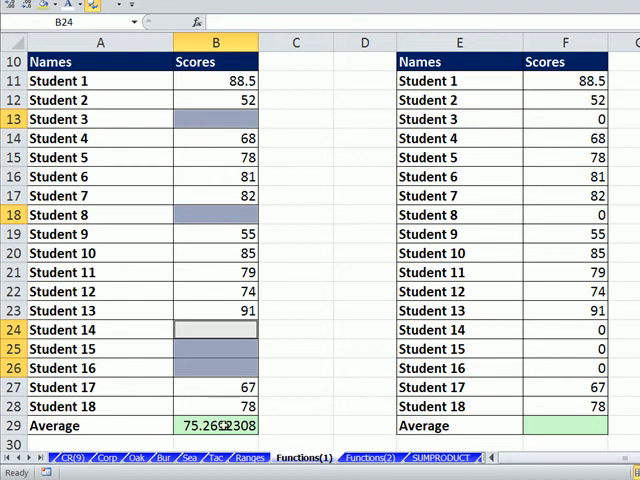
{"action": "left_click", "coordinate": [216, 424]}
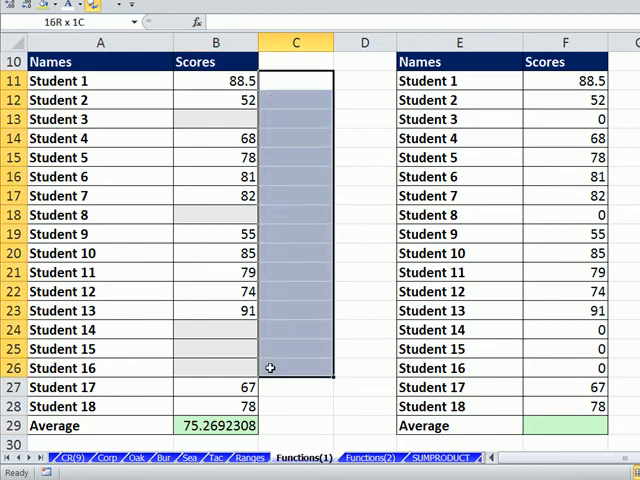
{"action": "left_click", "coordinate": [296, 120]}
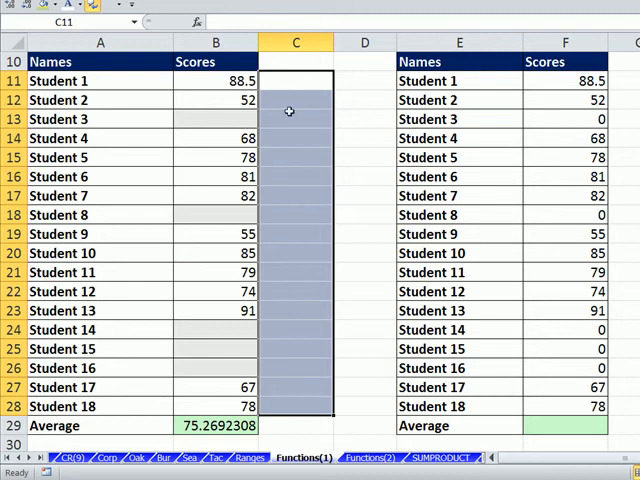
{"action": "left_click", "coordinate": [214, 118]}
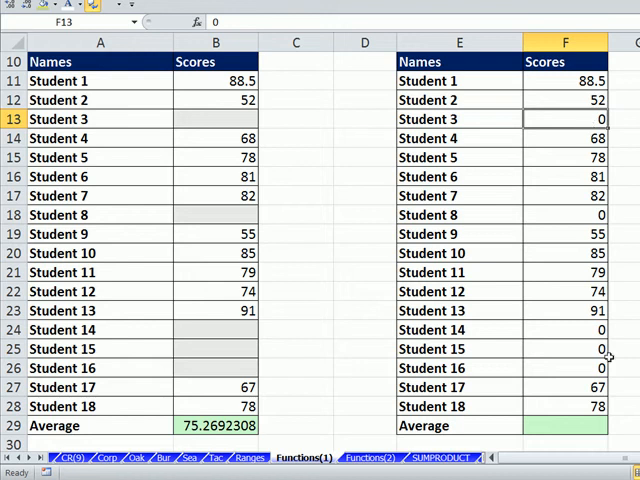
{"action": "left_click", "coordinate": [564, 424]}
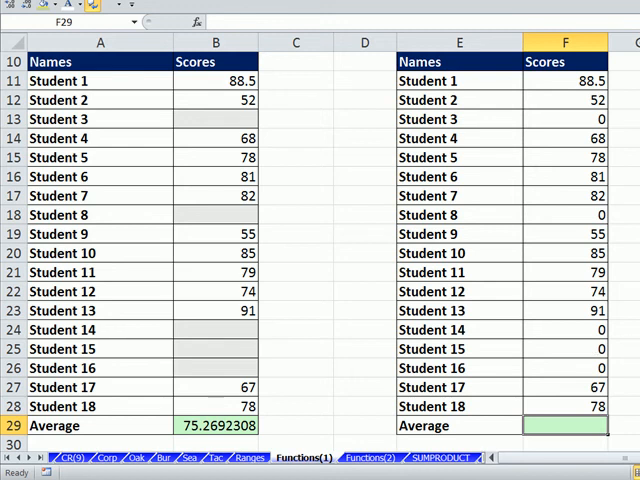
Begin =AVERAGEIF( in F29 with the scores starting at F11 as its range
{"action": "type", "text": "=a"}
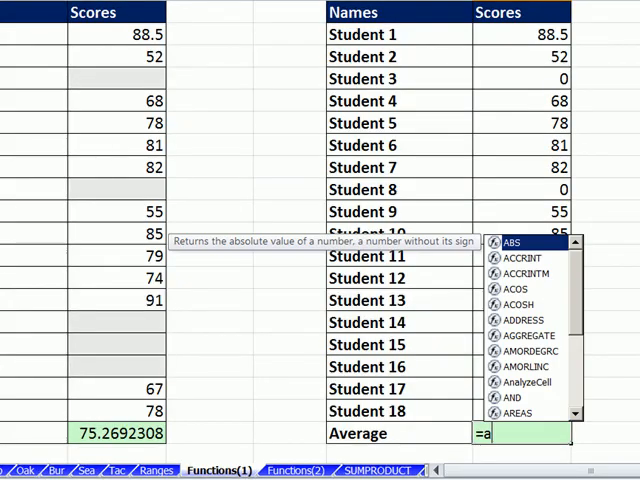
{"action": "type", "text": "ver"}
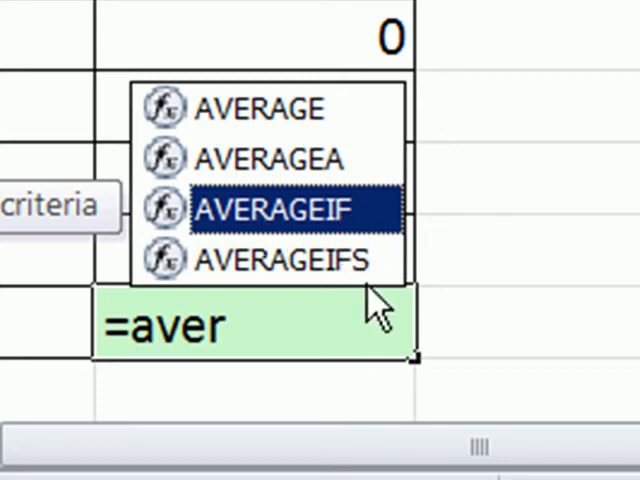
{"action": "mouse_move", "coordinate": [484, 256]}
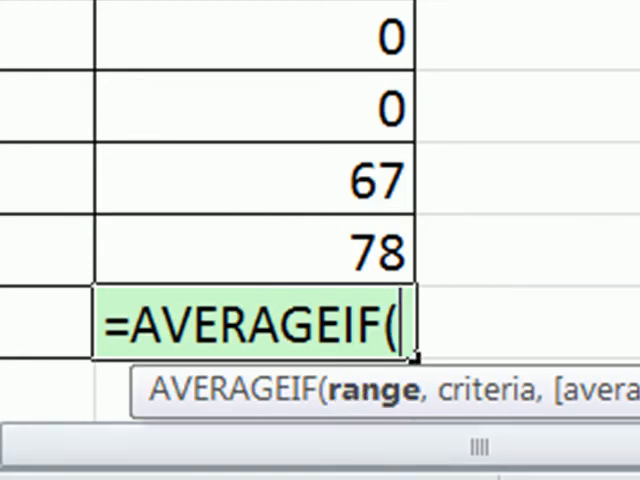
{"action": "type", "text": "F11:F28"}
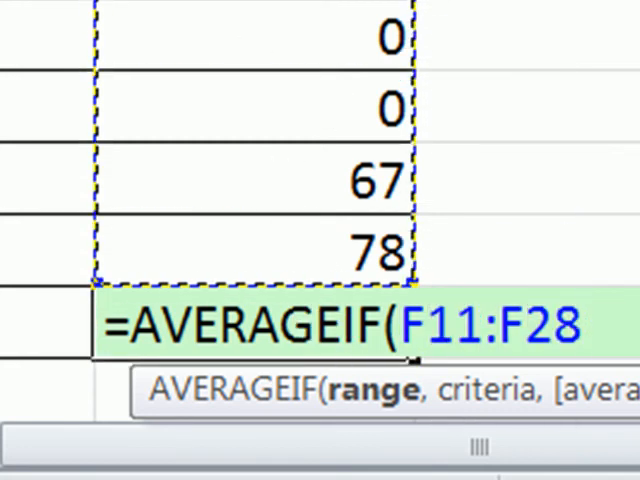
Finish =AVERAGEIF(F11:F28,"<>0") returning 75.2692308 and review the formula in F29
{"action": "type", "text": ","}
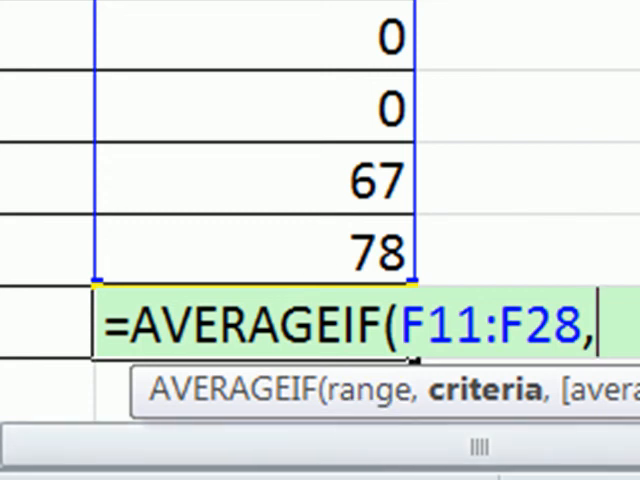
{"action": "mouse_move", "coordinate": [240, 256]}
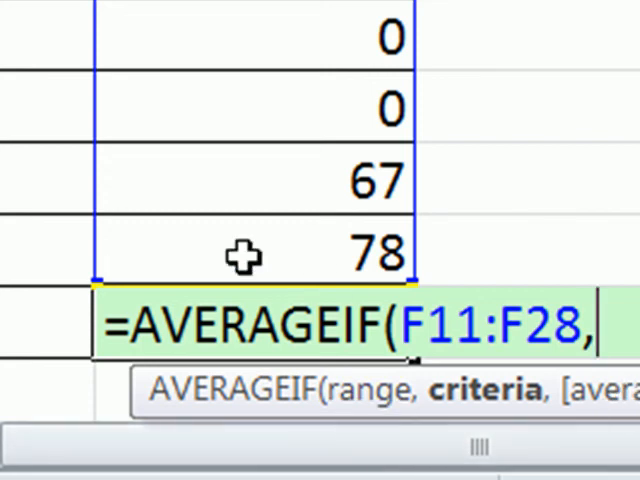
{"action": "mouse_move", "coordinate": [284, 64]}
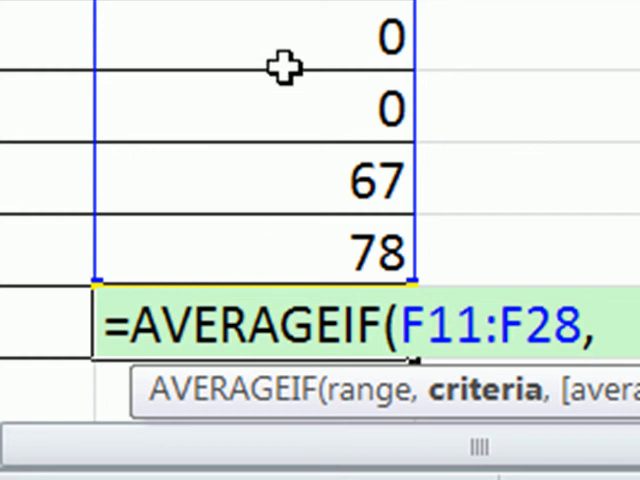
{"action": "mouse_move", "coordinate": [280, 330]}
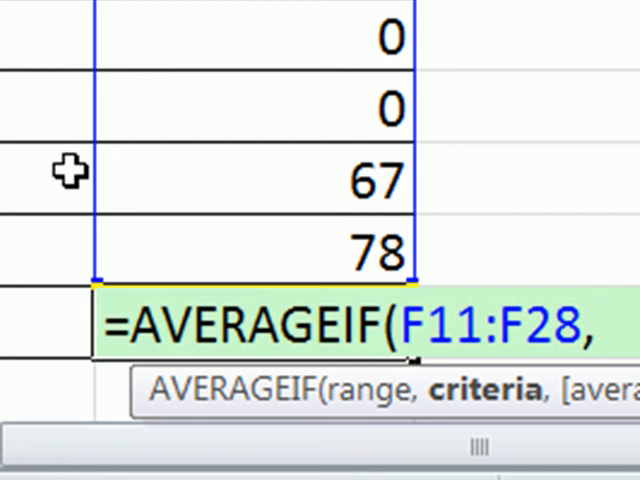
{"action": "type", "text": "\""}
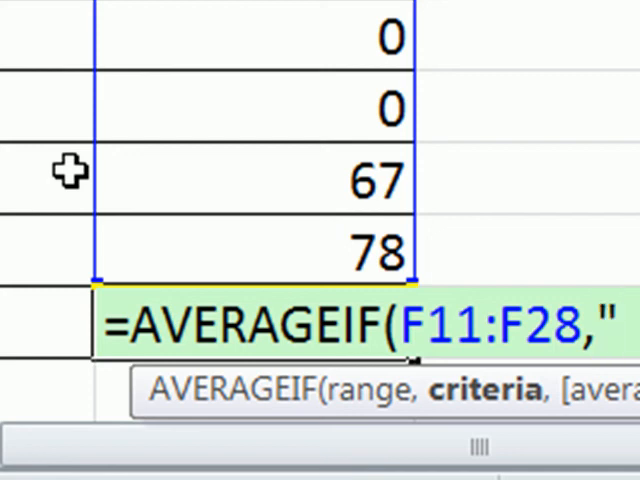
{"action": "type", "text": "<>"}
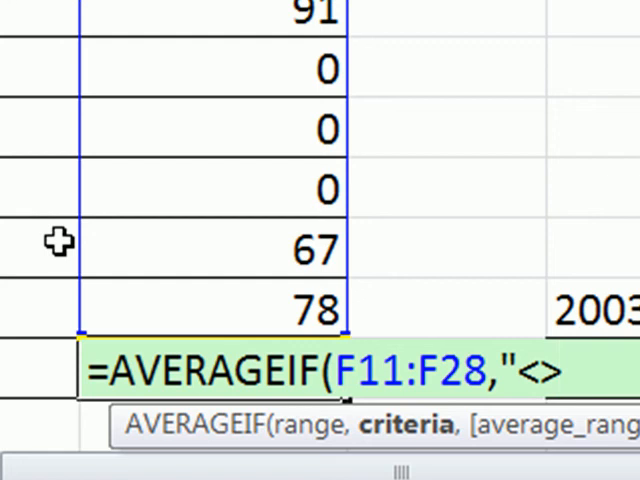
{"action": "type", "text": "0"}
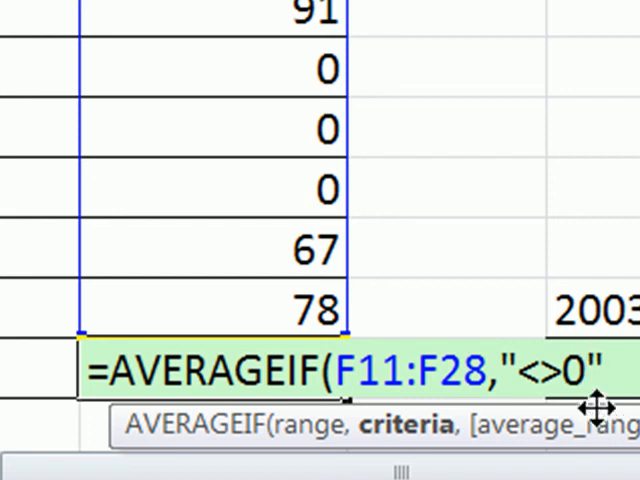
{"action": "mouse_move", "coordinate": [504, 400]}
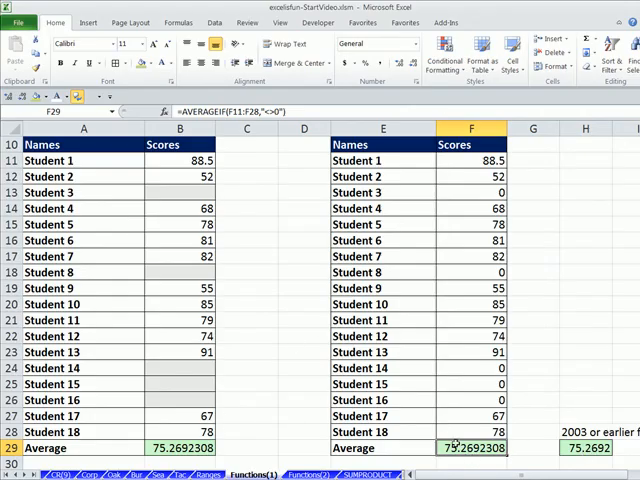
{"action": "double_click", "coordinate": [472, 448]}
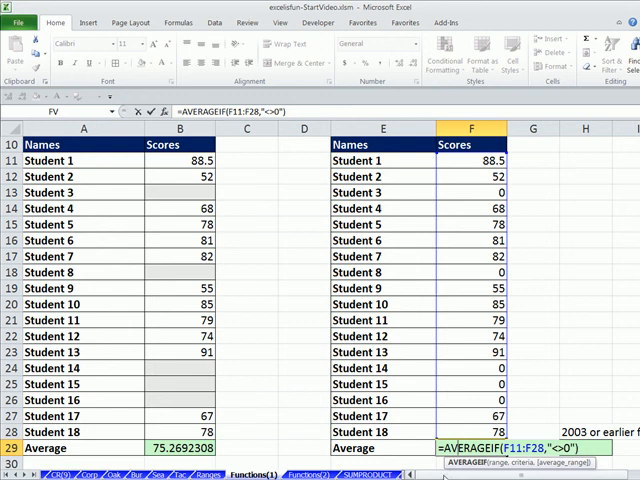